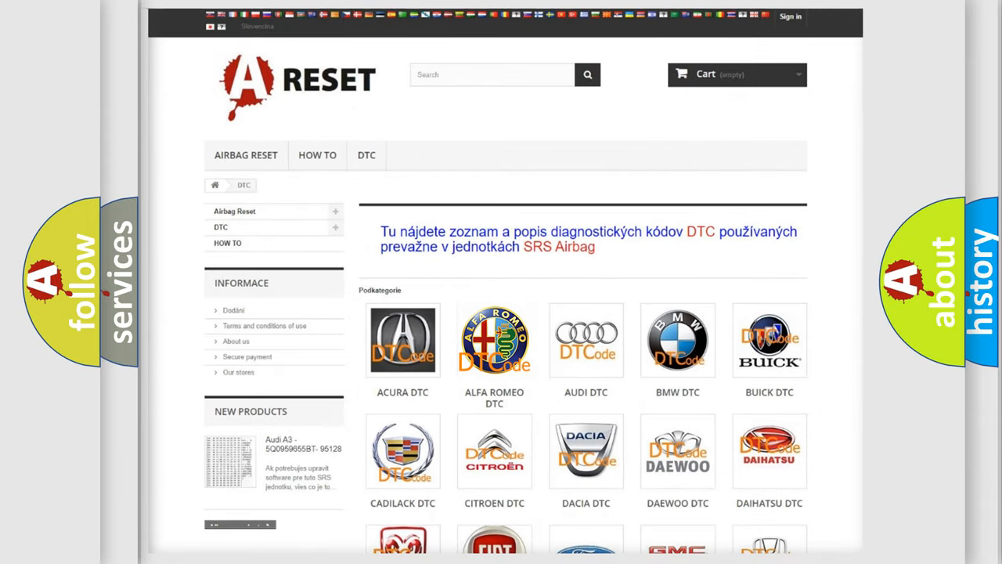
Open the ALFA ROMEO DTC page and scroll through its B, C and P codes, returning to the top.
{"action": "left_click", "coordinate": [494, 340]}
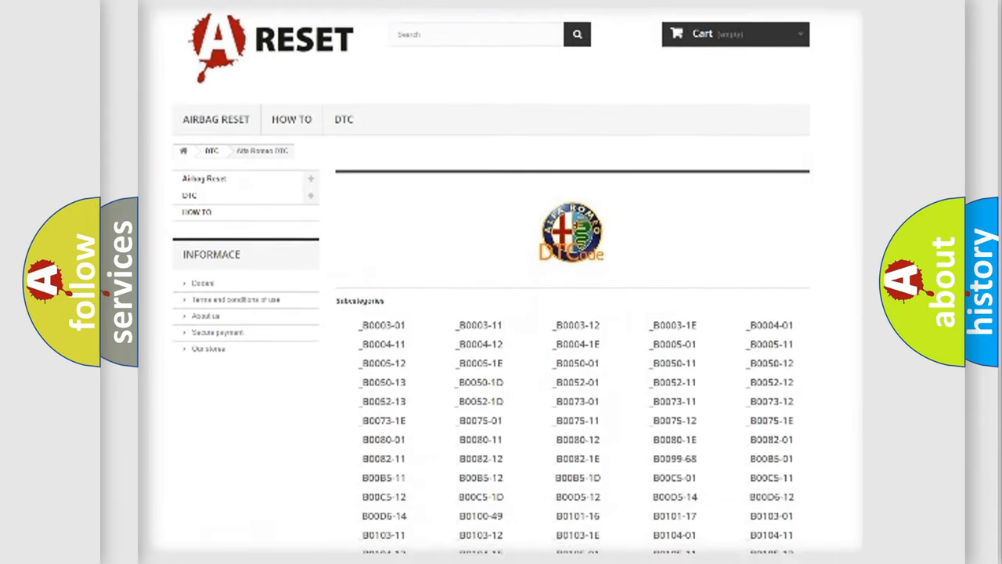
{"action": "scroll", "scroll_direction": "down", "scroll_amount": 3}
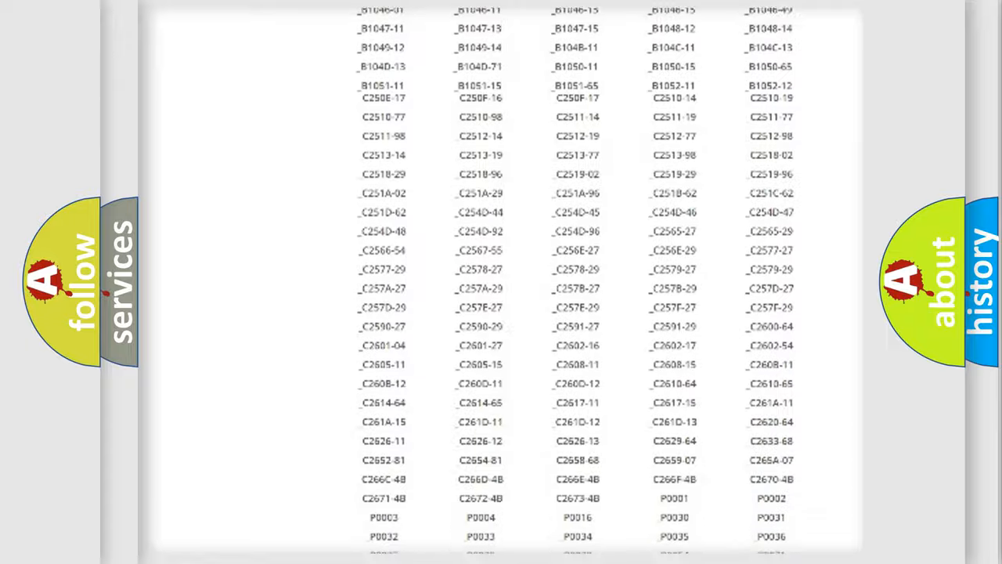
{"action": "scroll", "scroll_direction": "up", "scroll_amount": 3}
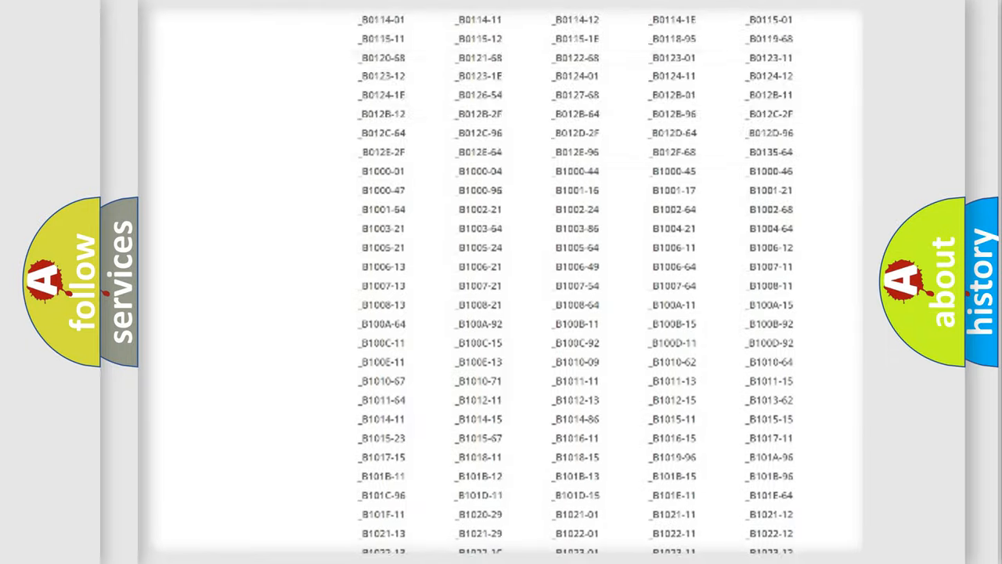
{"action": "scroll", "scroll_direction": "up", "scroll_amount": 3}
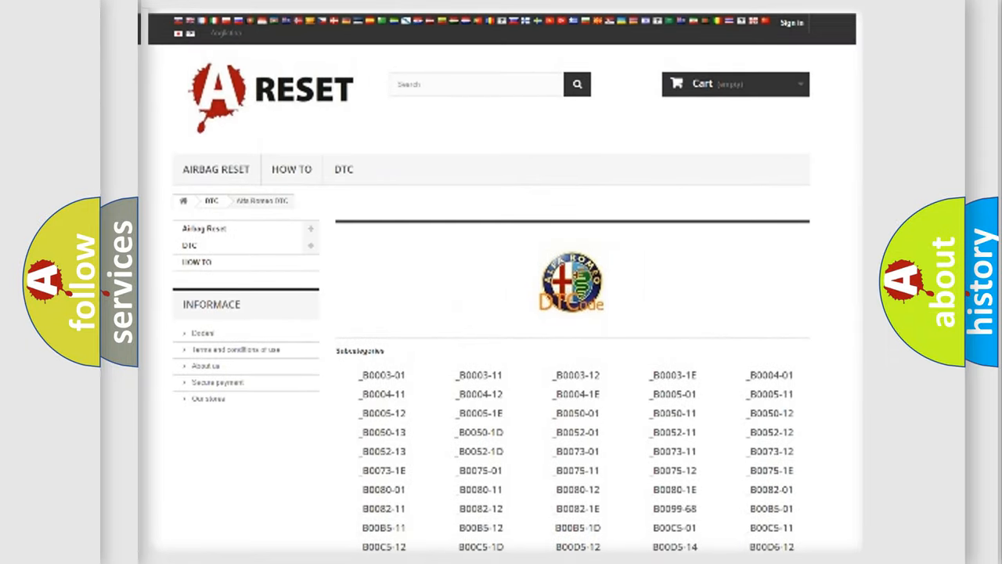